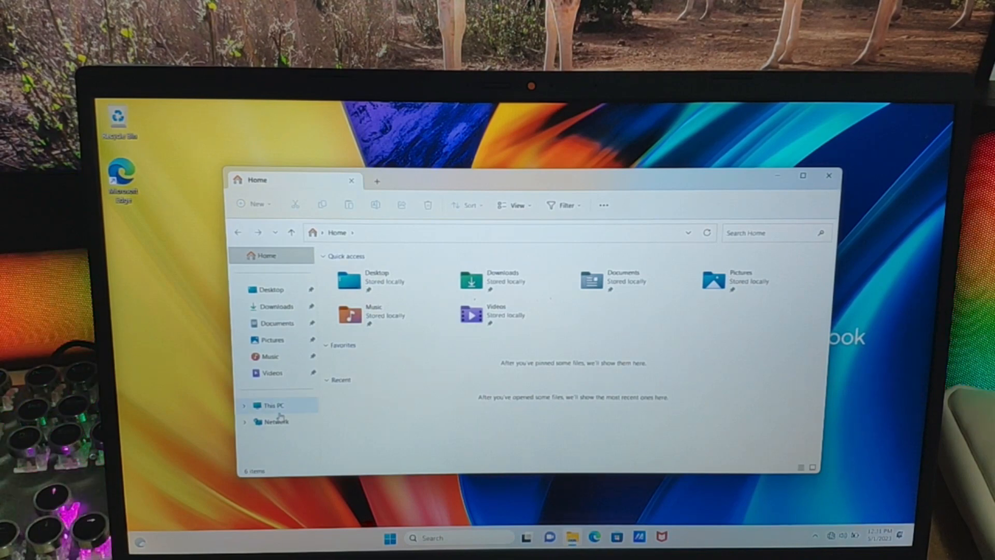
Show the OS (C:) drive on This PC and view its full list of drive actions.
click(275, 406)
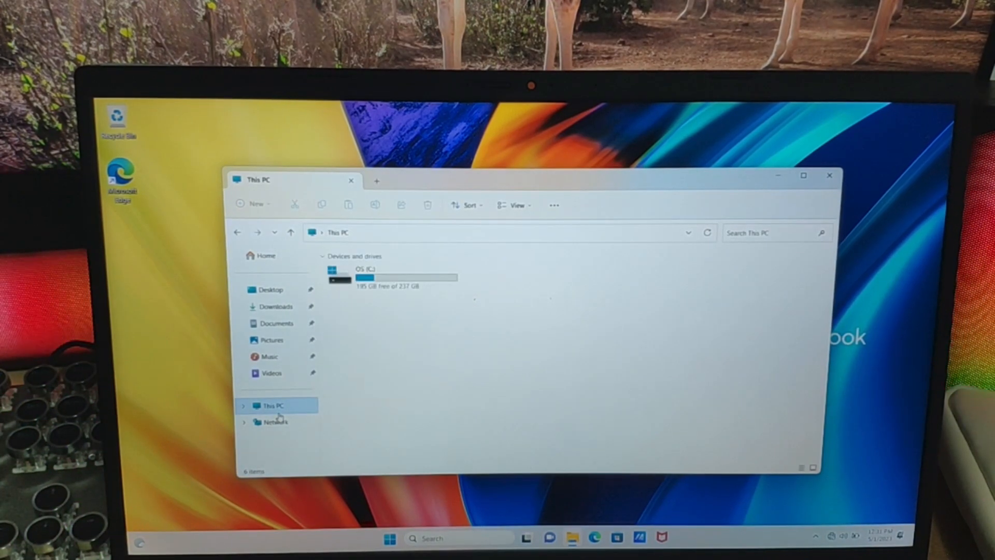
click(396, 278)
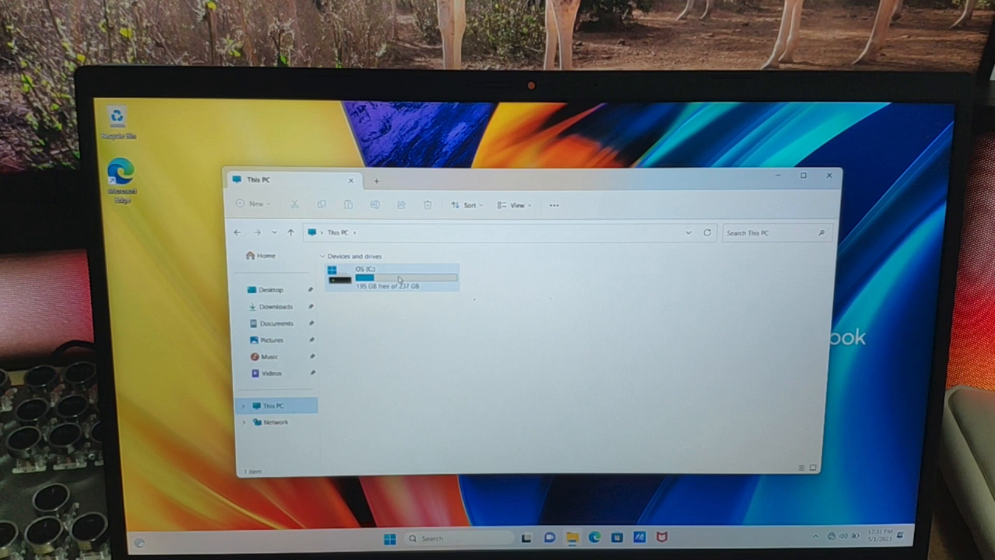
right_click(398, 279)
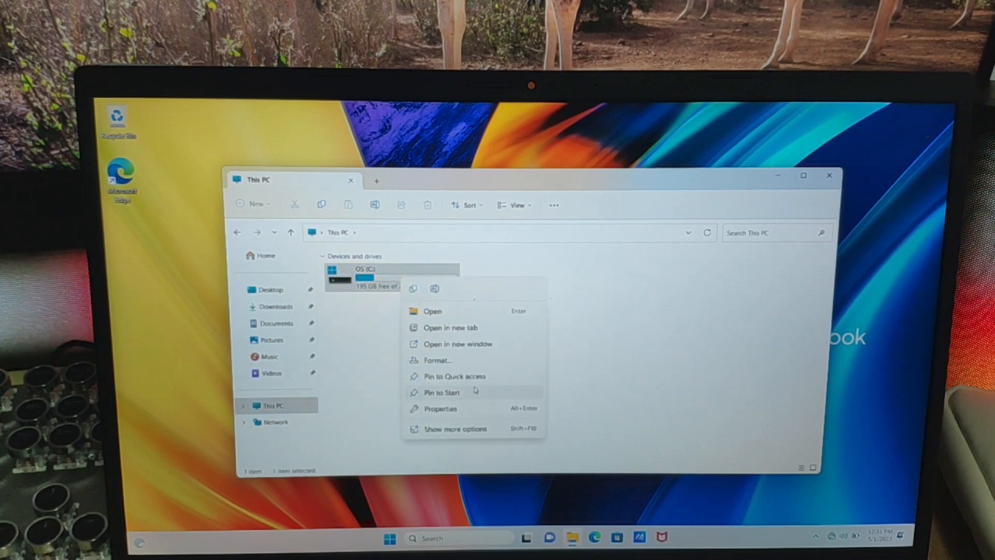
click(455, 429)
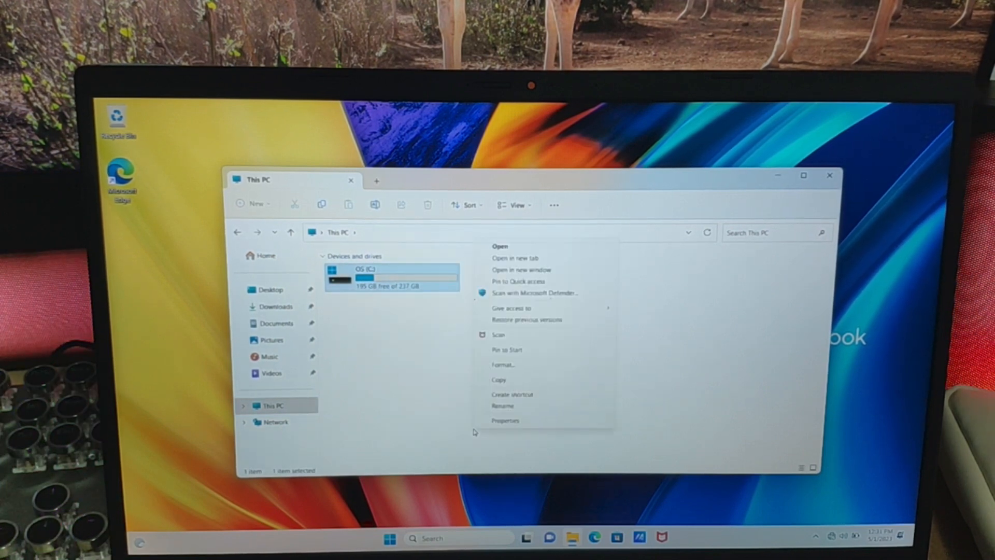
click(491, 425)
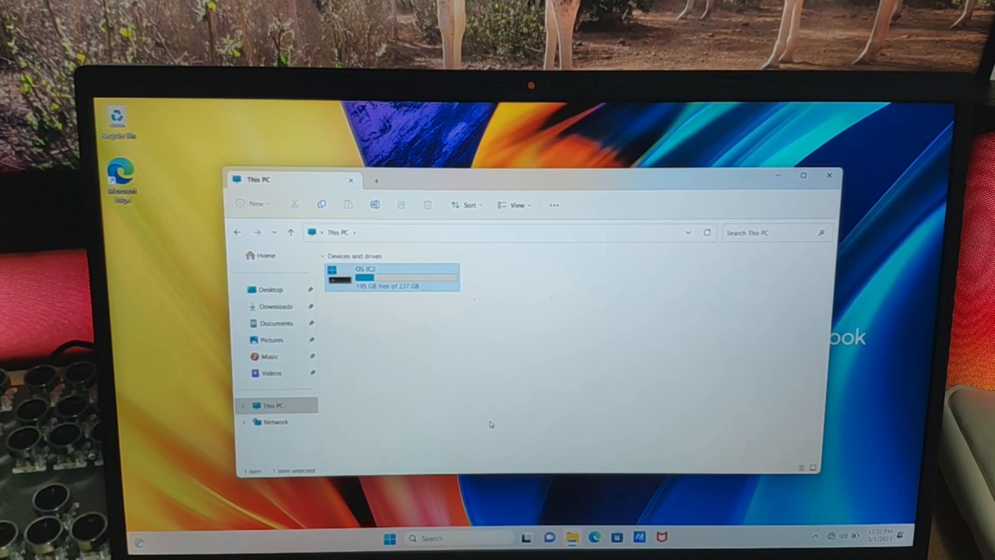
right_click(386, 274)
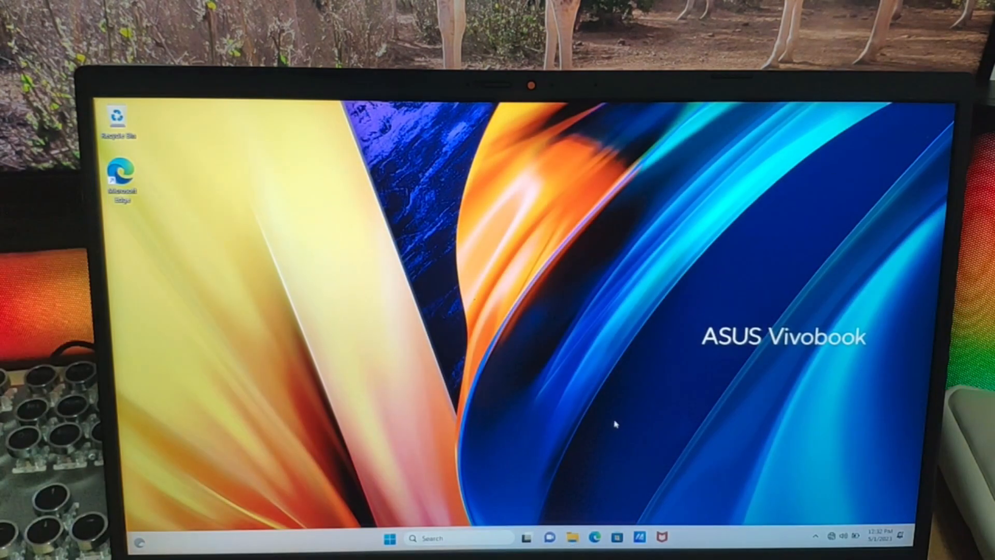
Shut down the laptop from the Start menu power options.
click(390, 538)
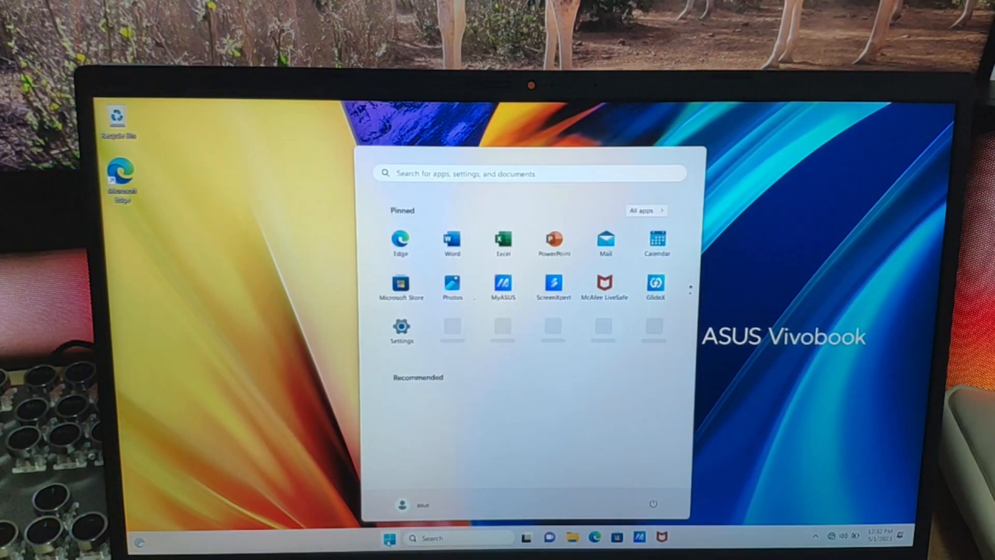
click(653, 504)
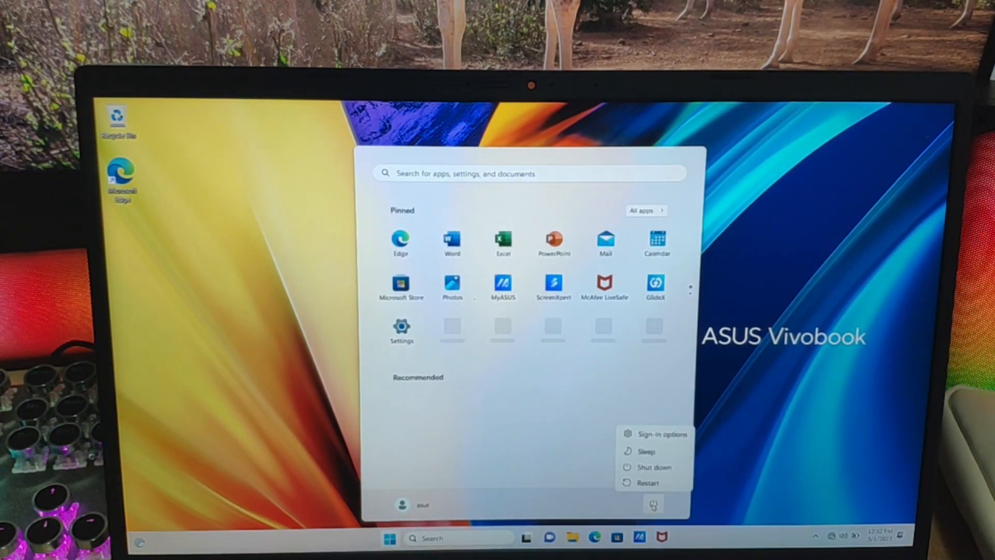
click(653, 467)
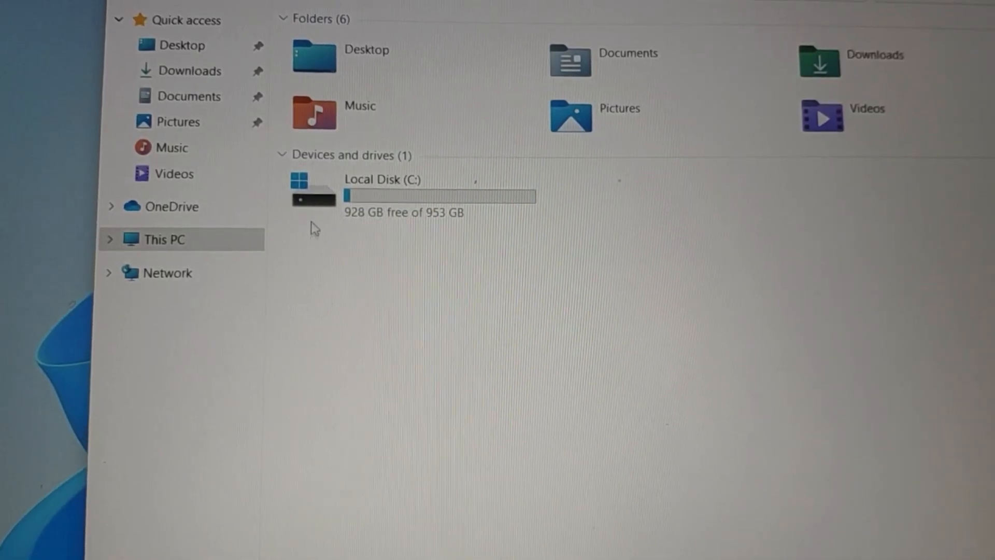
Open Local Disk (C:) Properties to confirm 953 GB capacity with 930 GB free.
right_click(386, 181)
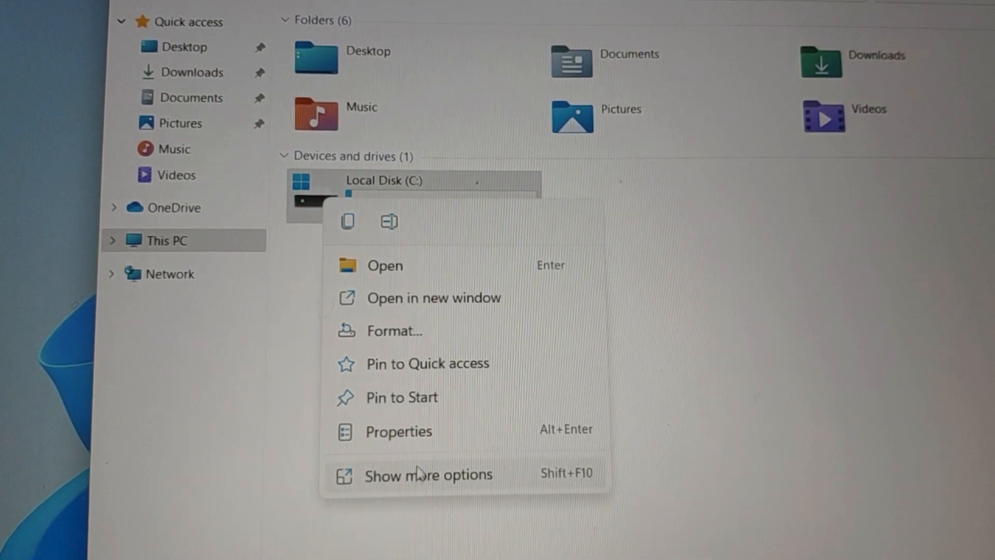
click(399, 432)
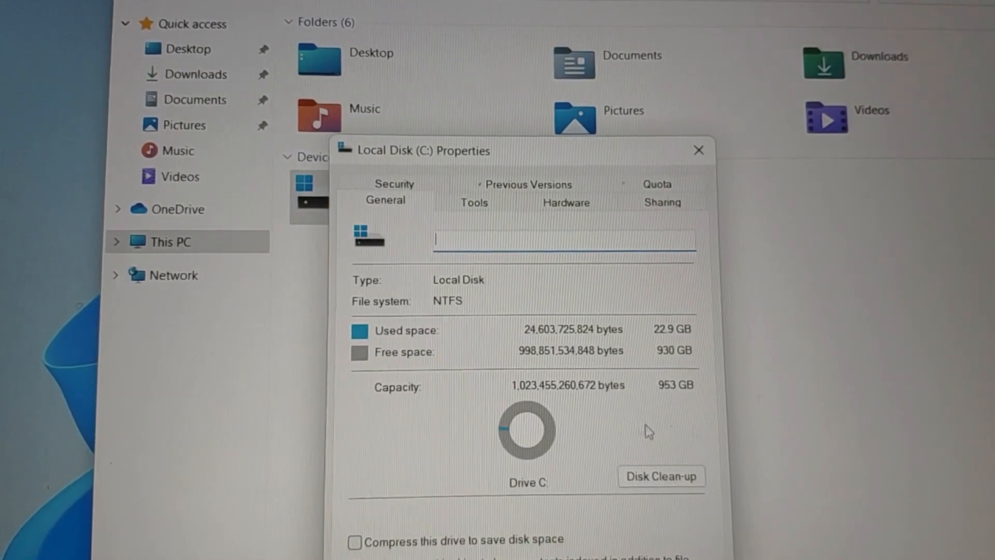